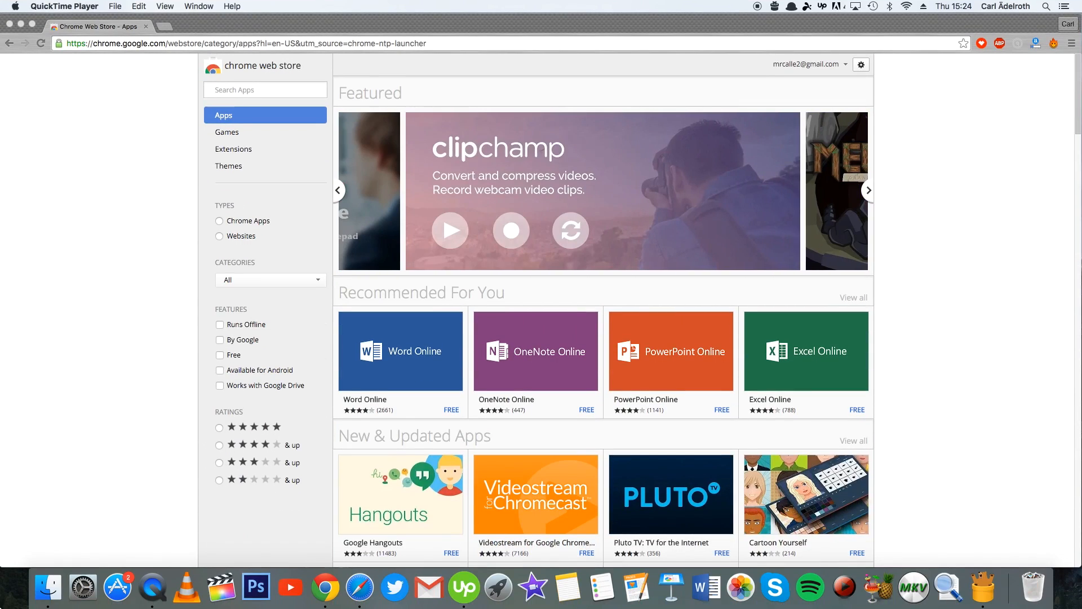
- Search the store for 'getthemall video downloader' and scroll to the Extensions results
click(867, 189)
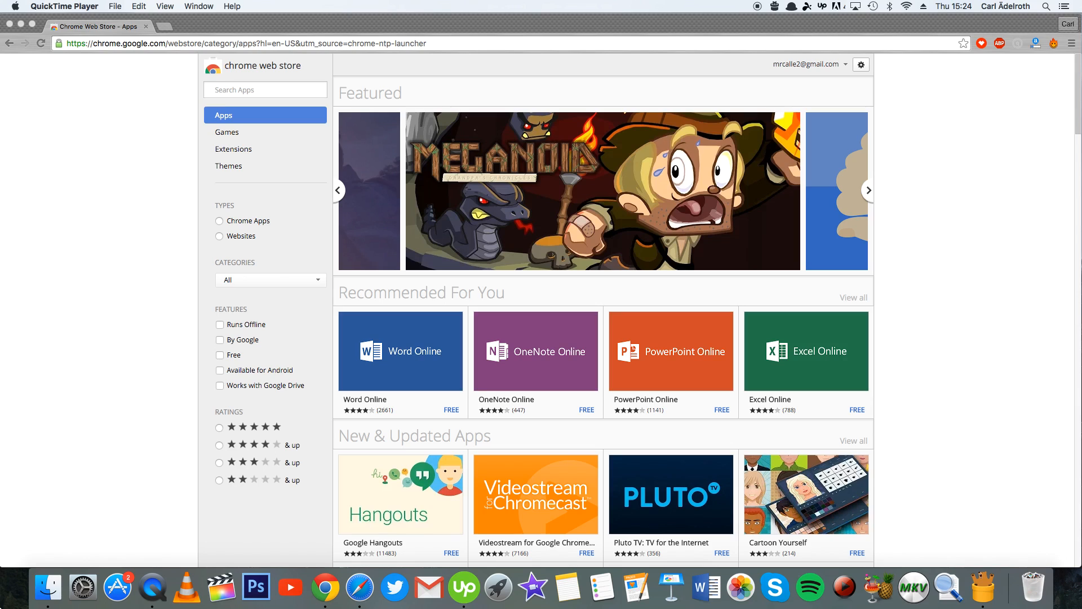
click(868, 189)
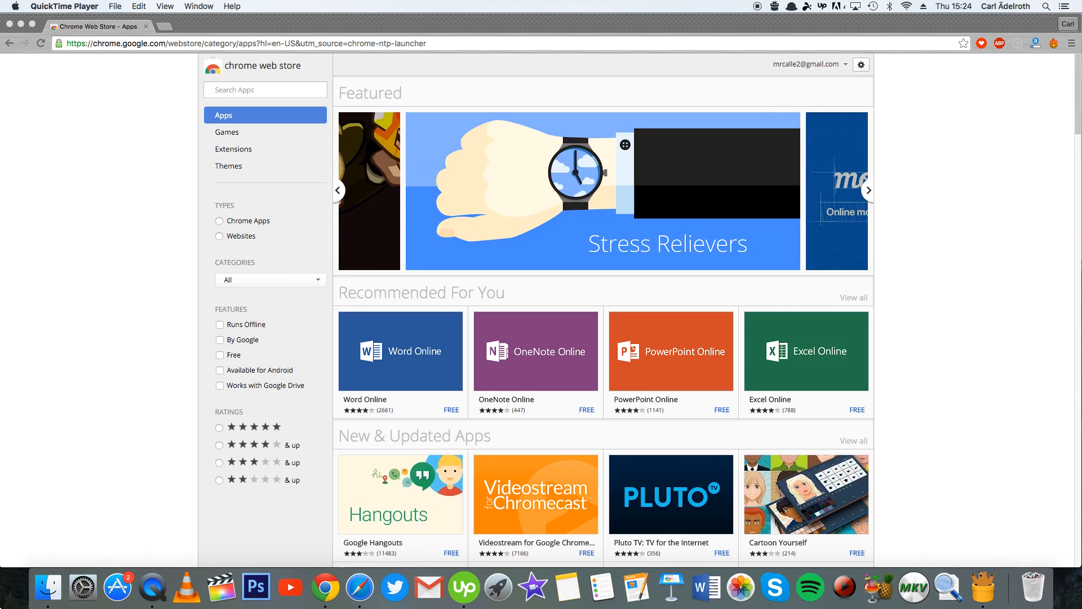
click(867, 189)
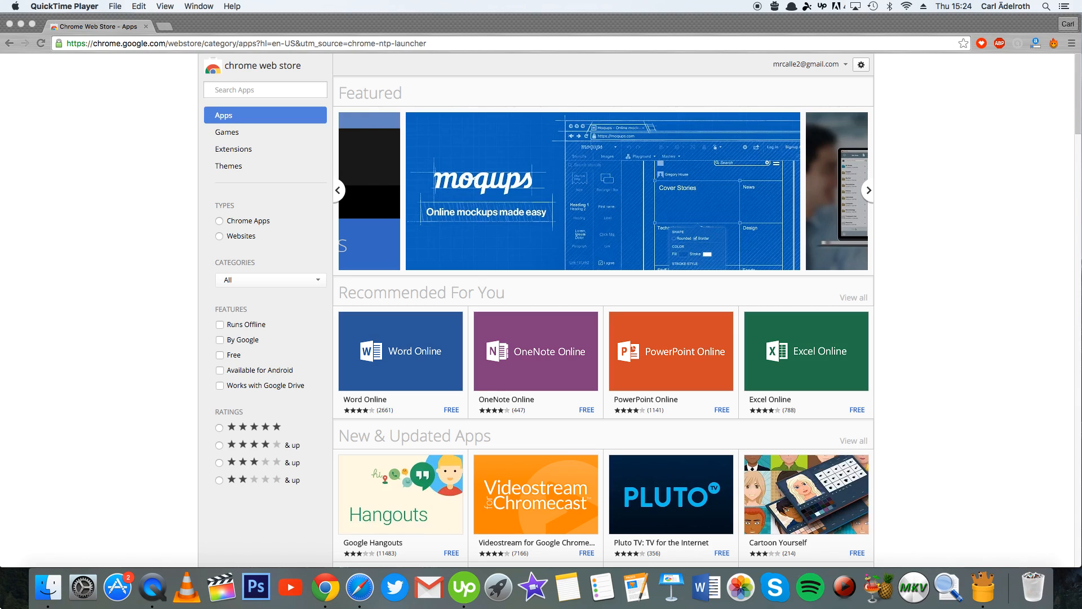
mouse_move(139, 7)
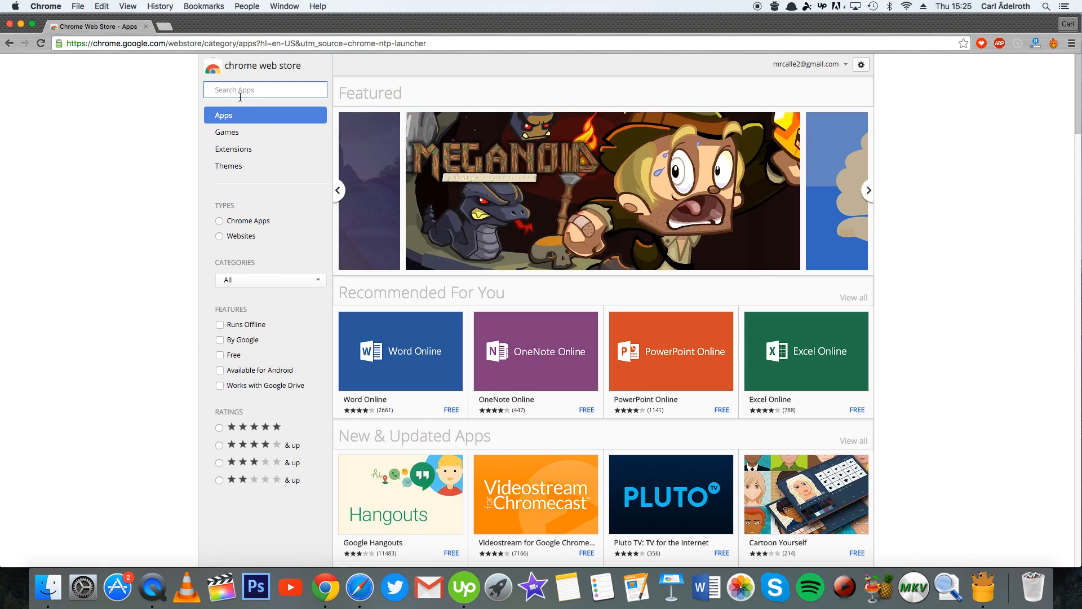
text(getthemall vi)
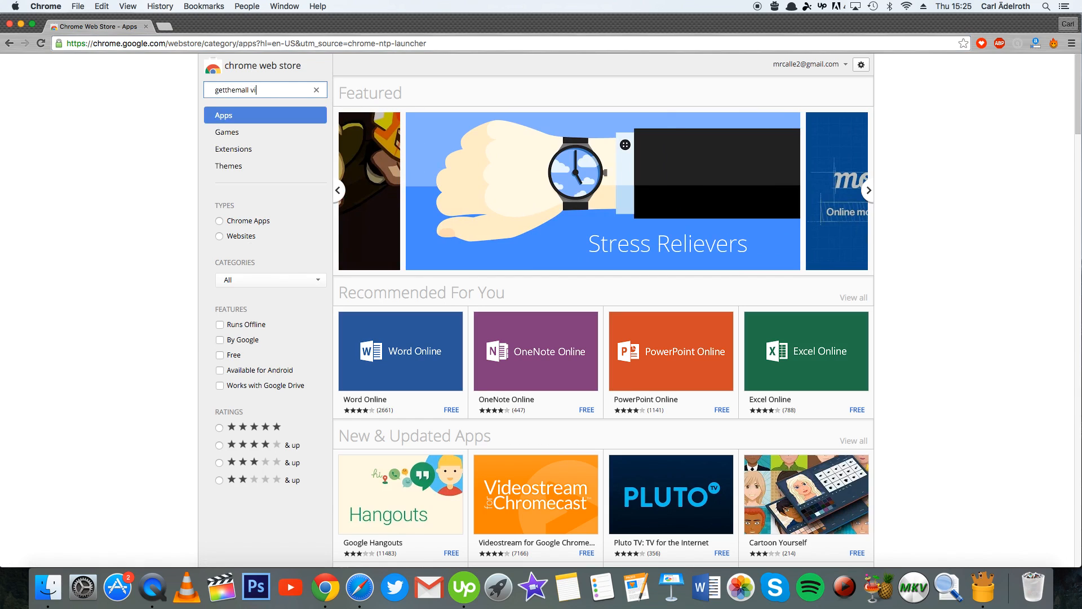
text(deo downloader)
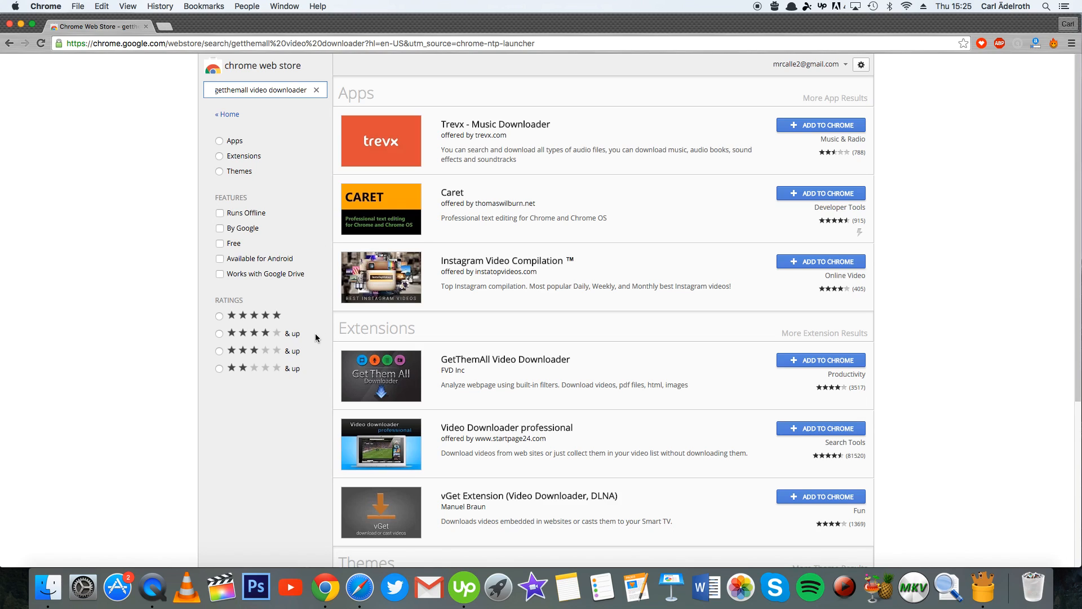
scroll(down, 3)
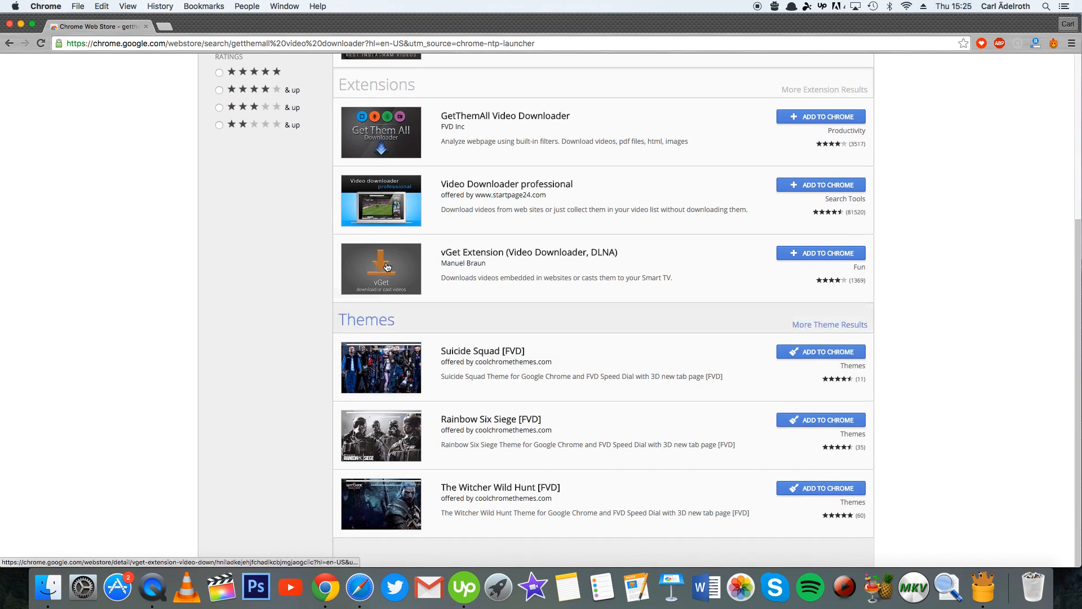
mouse_move(532, 131)
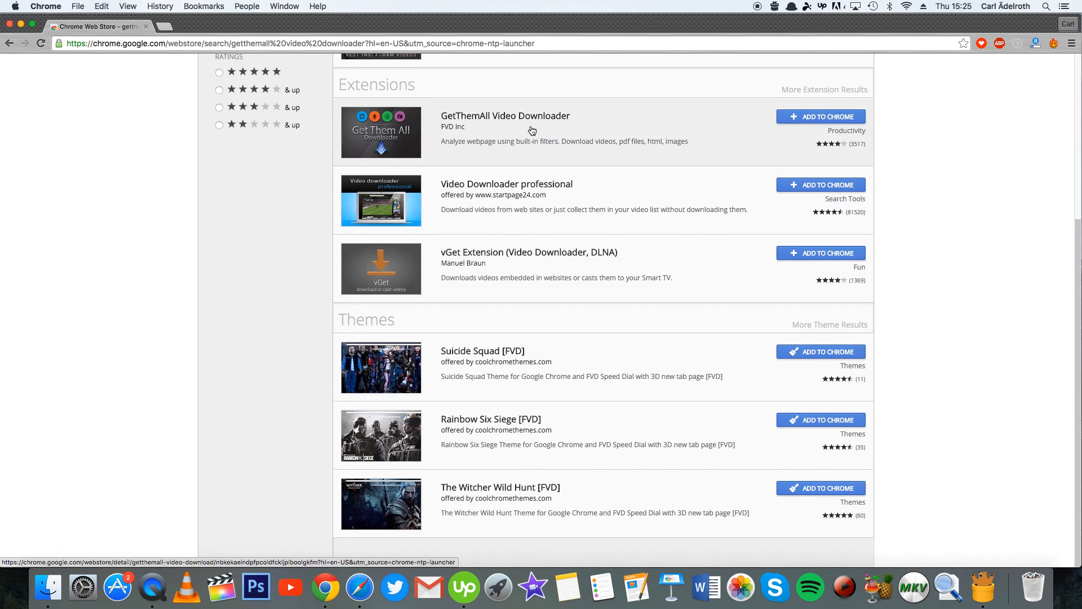
- Add GetThemAll Video Downloader to Chrome from its store listing
click(505, 115)
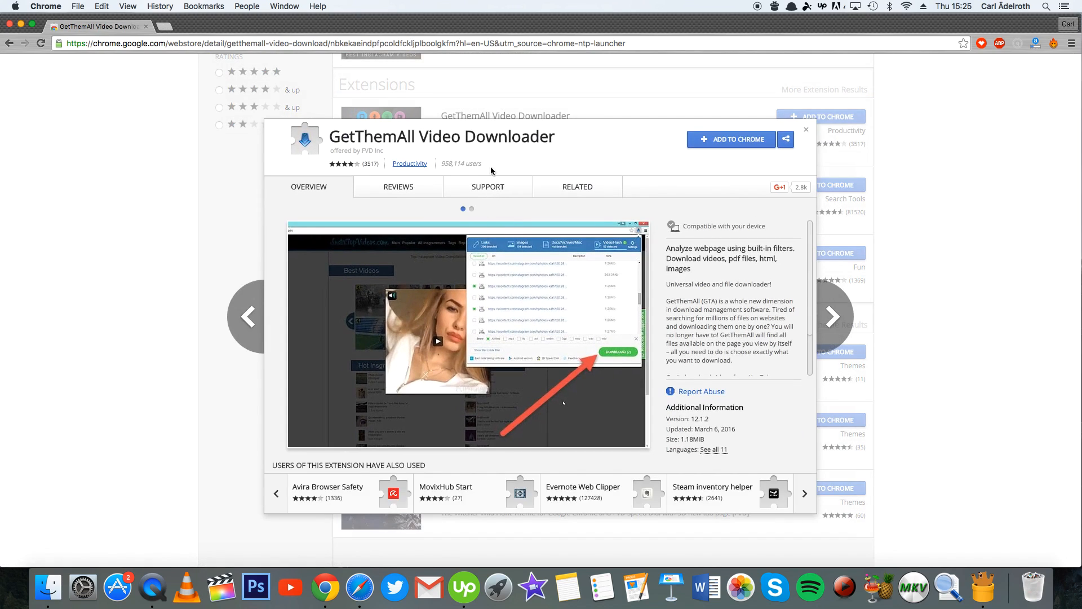
click(730, 138)
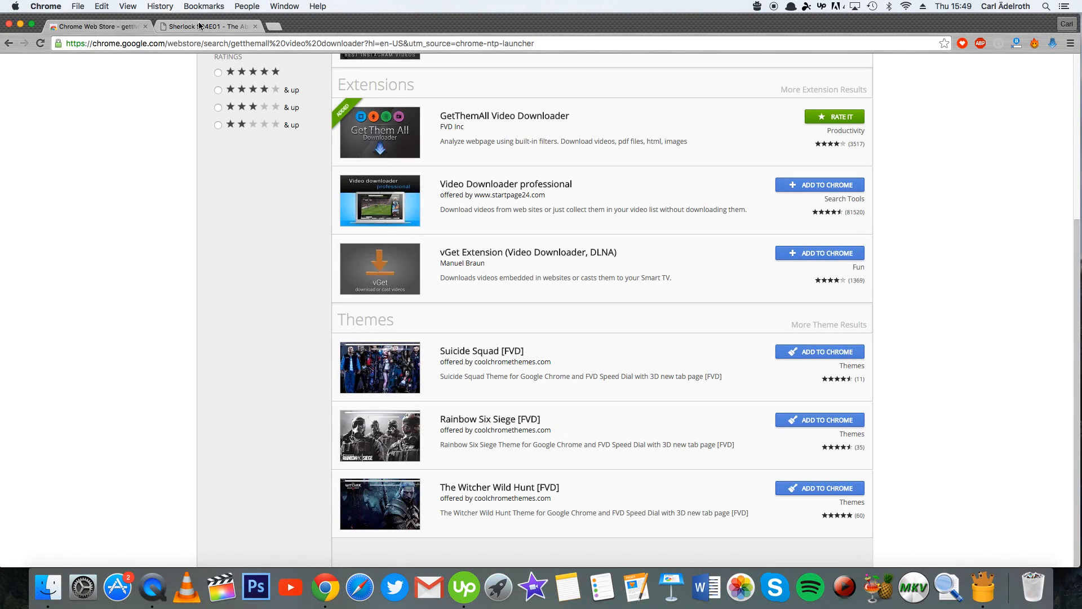
- Choose Save Video As on the Sherlock S04E01 video to bring up the save dialog
click(207, 26)
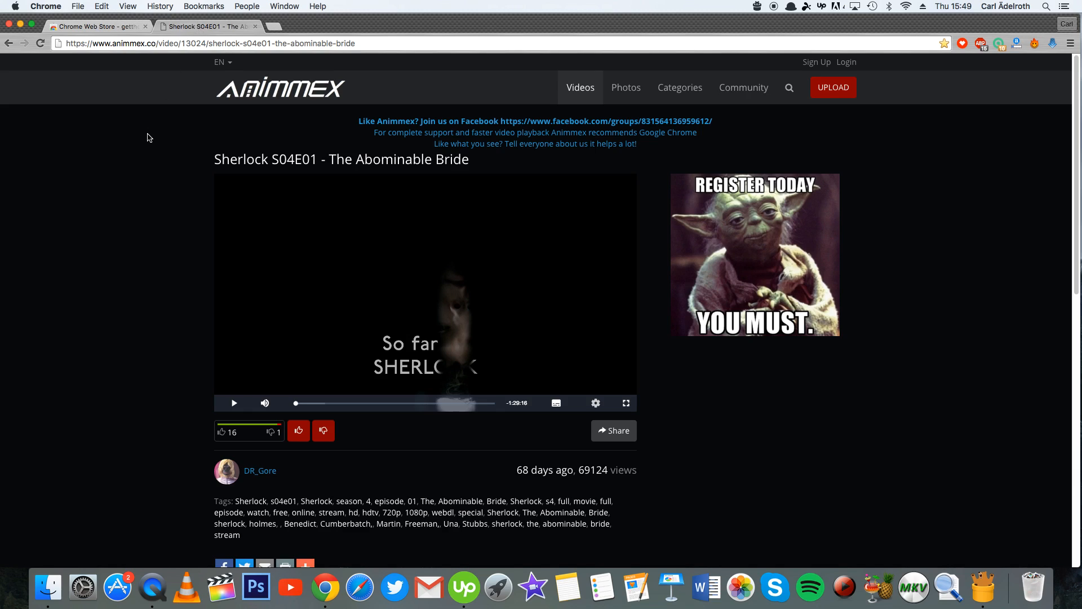
mouse_move(365, 271)
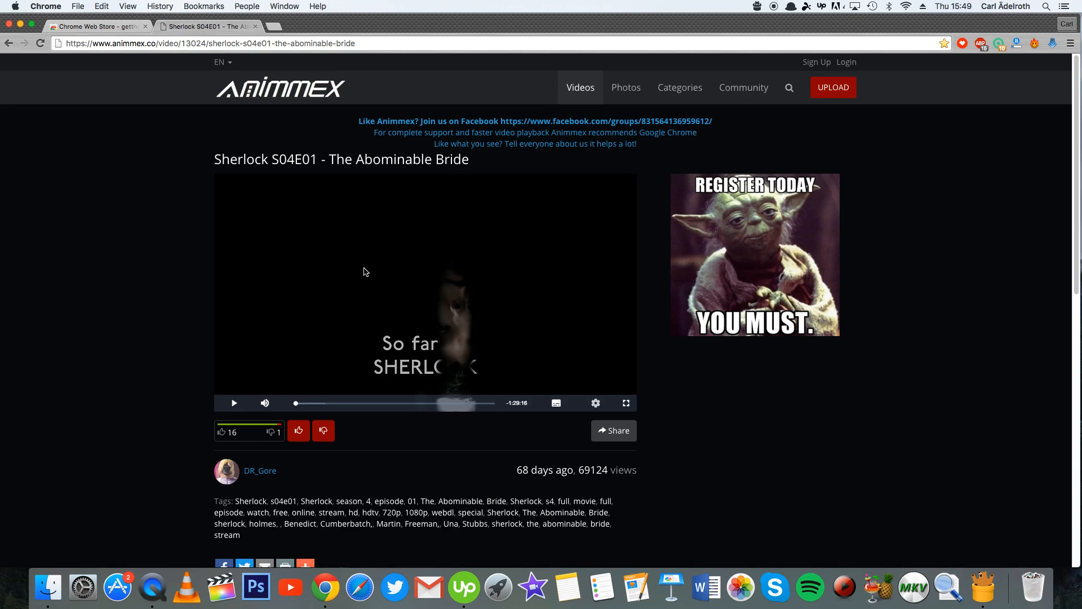
mouse_move(688, 276)
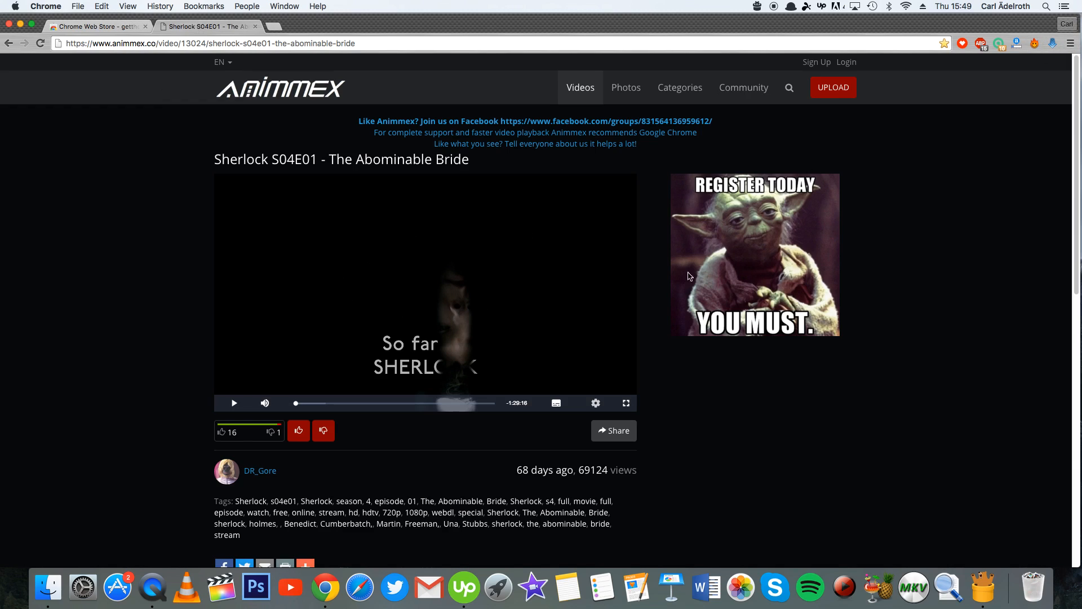
right_click(427, 251)
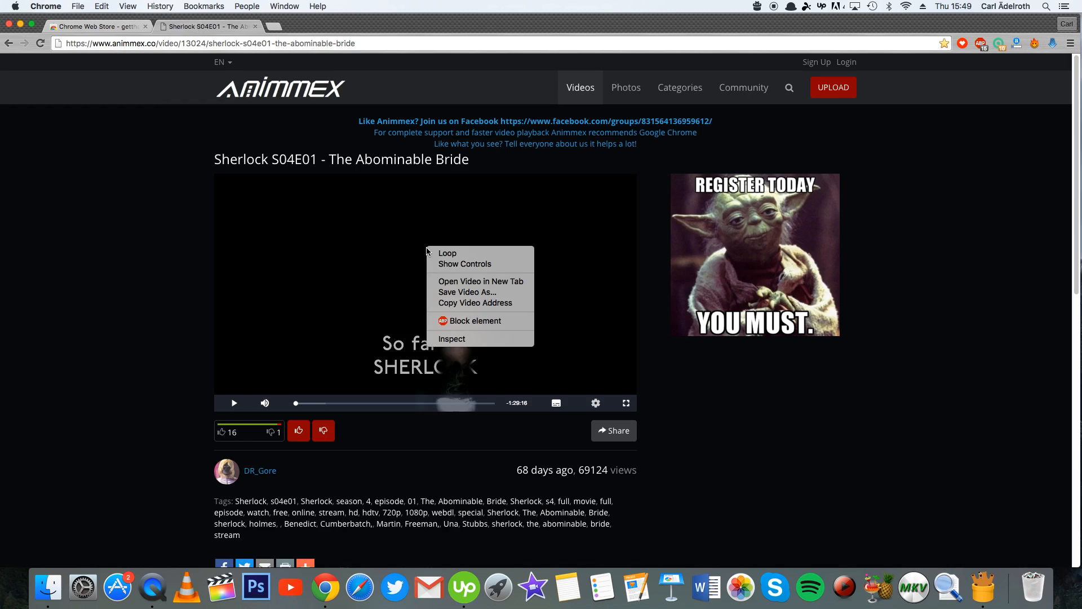
mouse_move(475, 292)
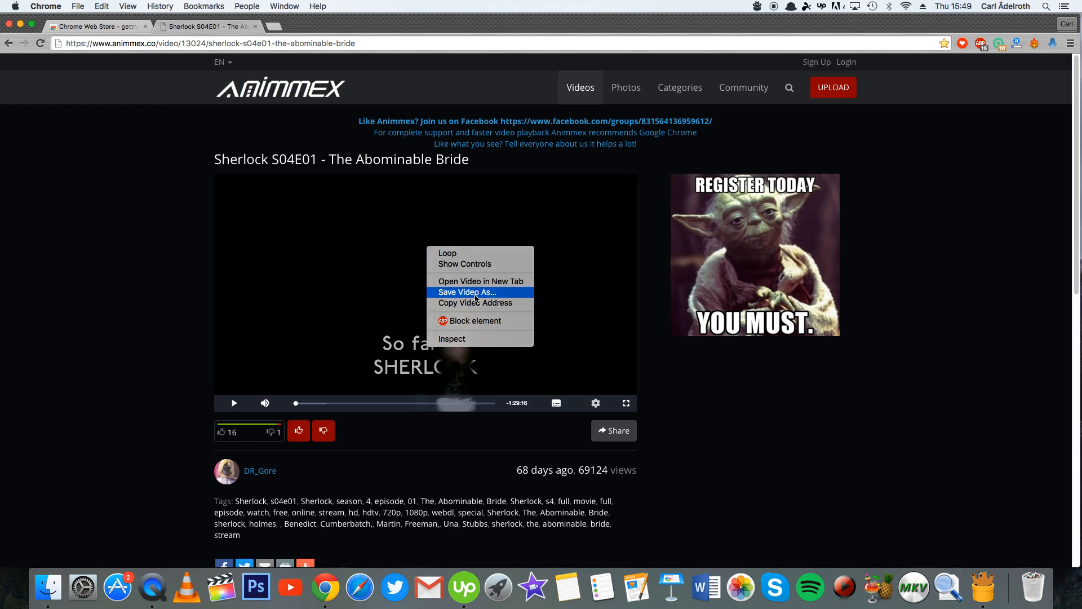
click(466, 292)
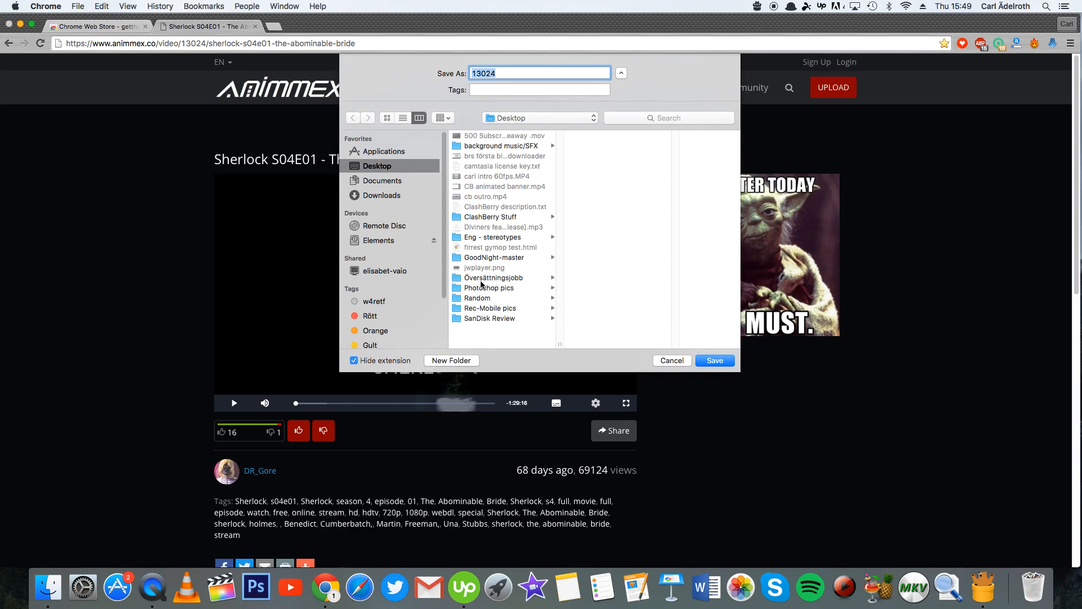
- Save the Sherlock video to the Desktop, then switch to the hawaii five-0 VodLocker page
text(est)
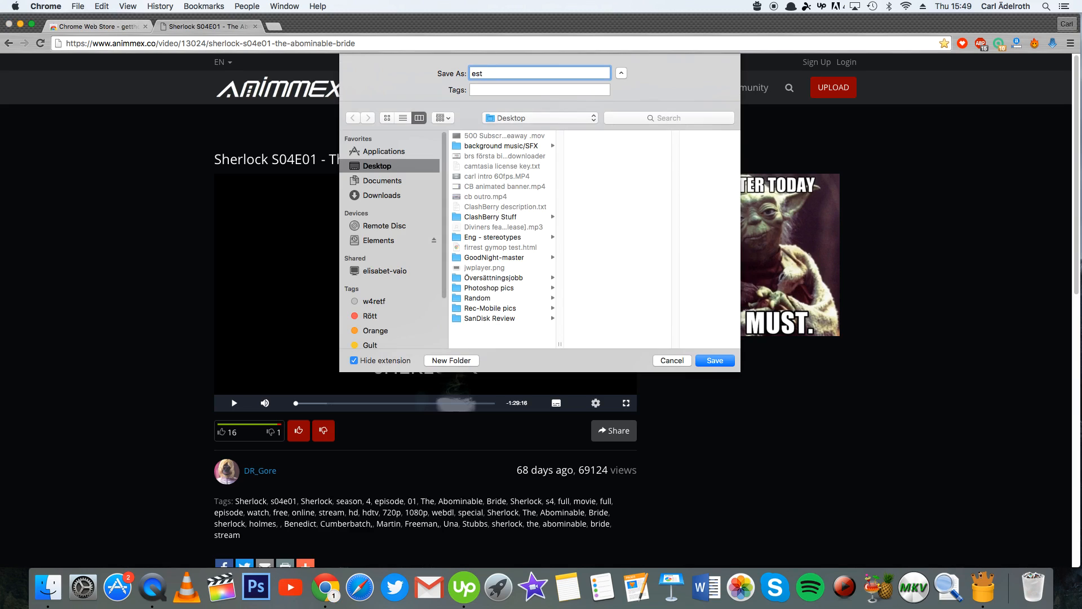
click(715, 361)
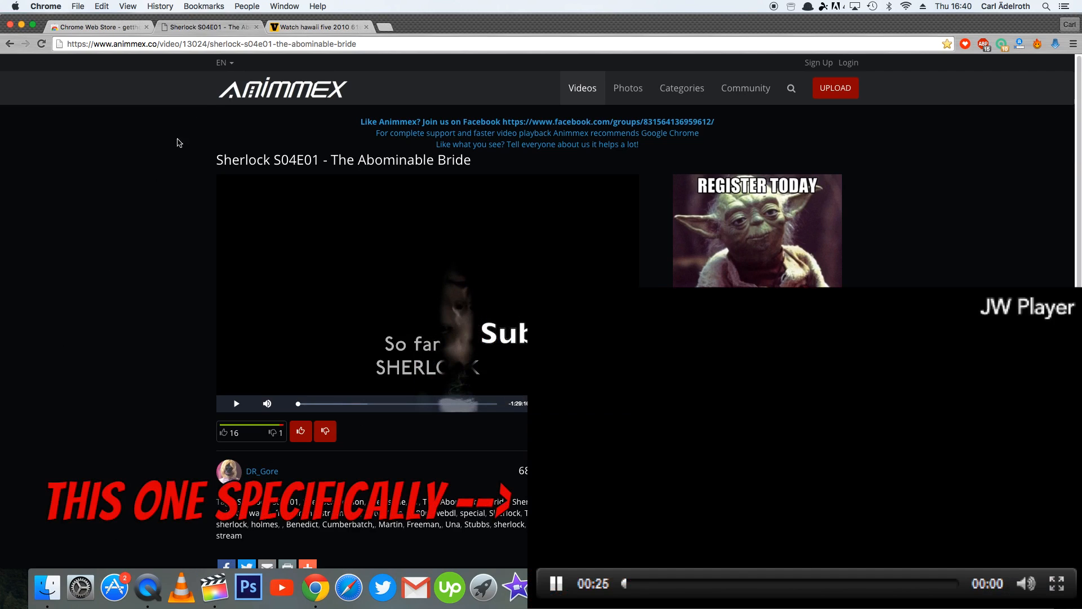
click(318, 27)
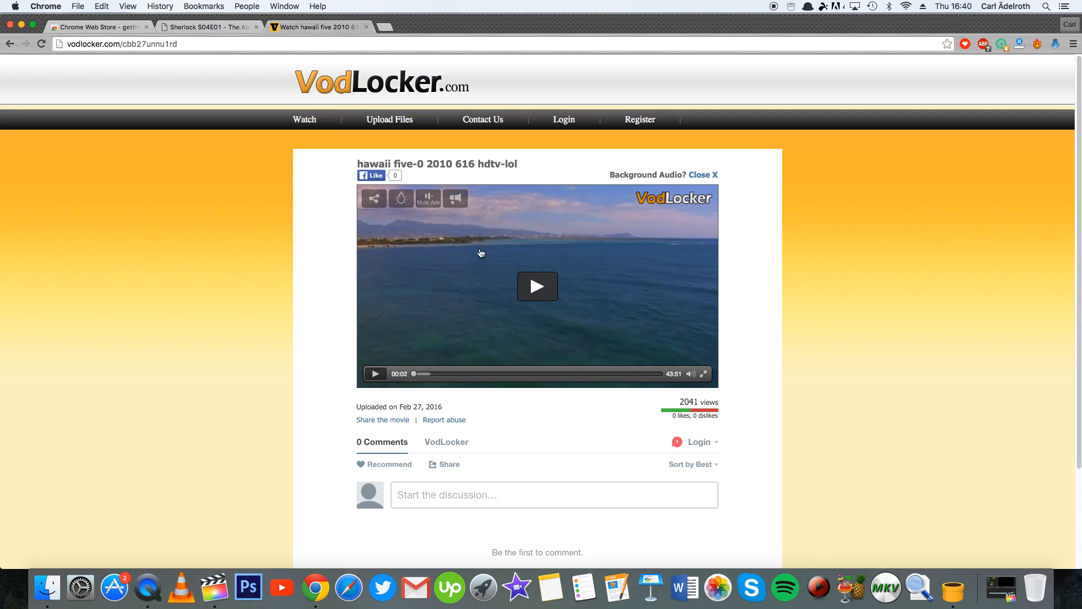
mouse_move(536, 259)
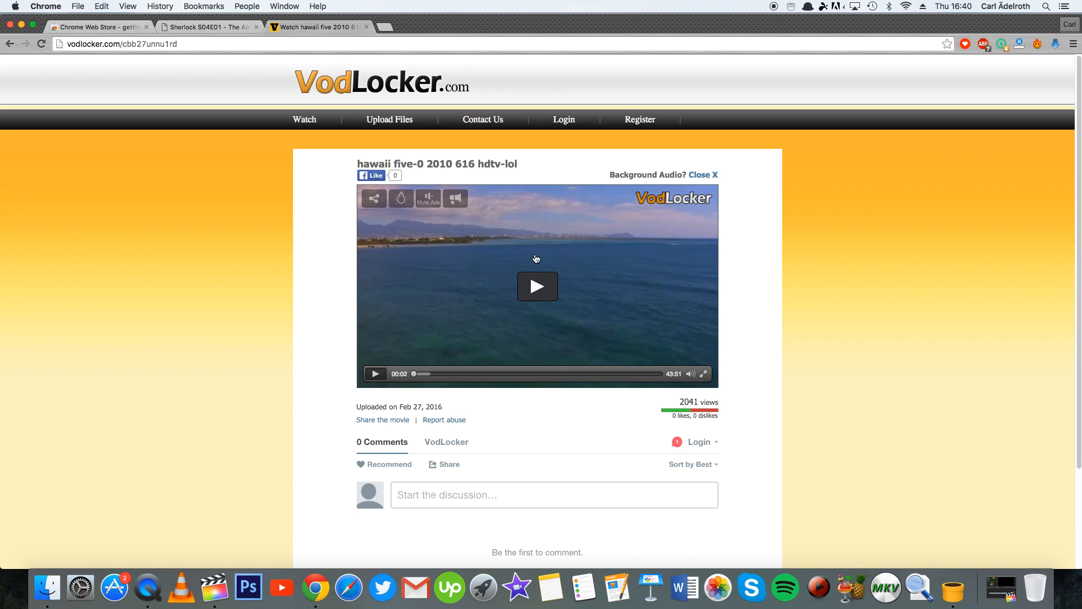
mouse_move(1056, 44)
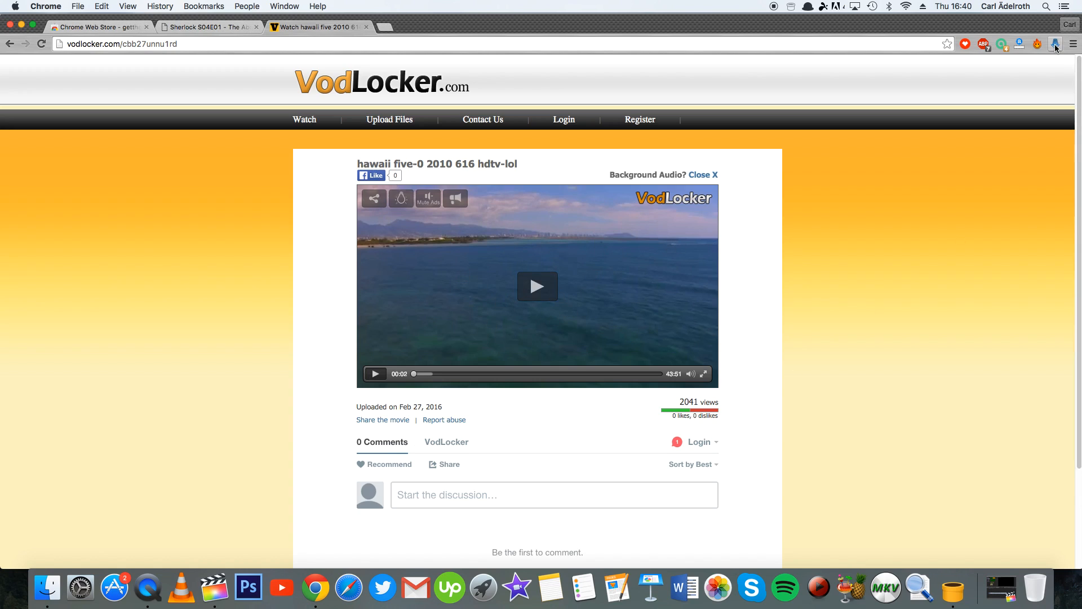
- Download the detected 139.13Mb hawaii five-0 video as v.mp4 via the GetThemAll panel
click(1055, 44)
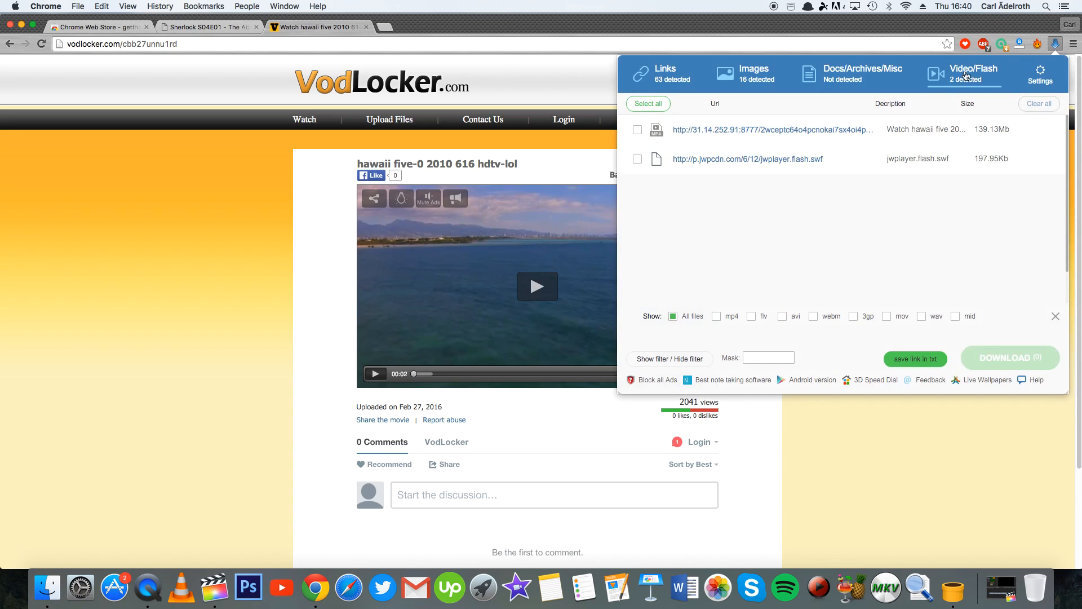
mouse_move(720, 139)
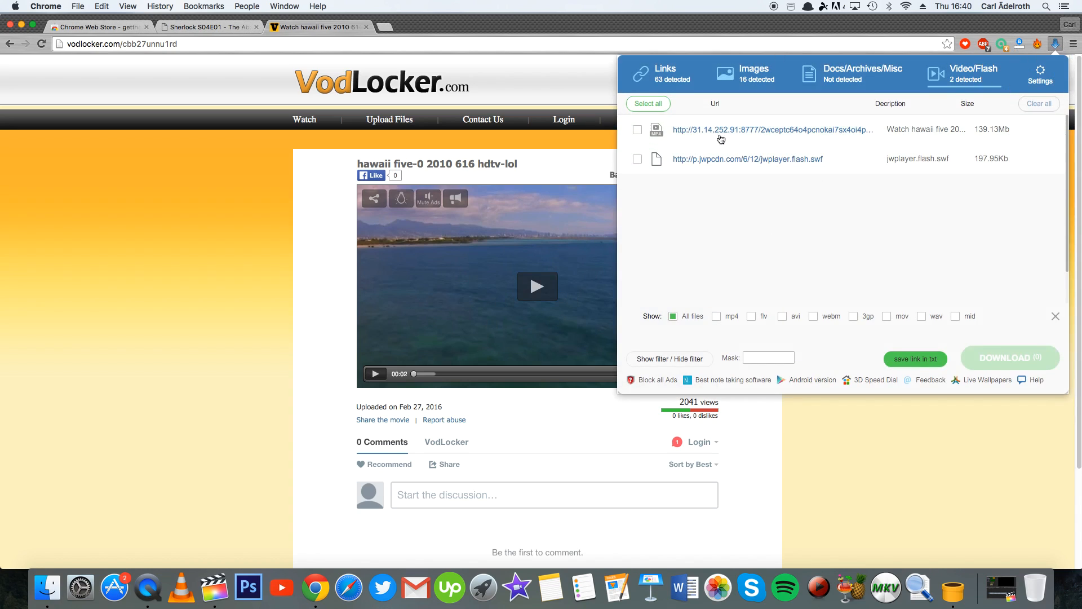
mouse_move(700, 137)
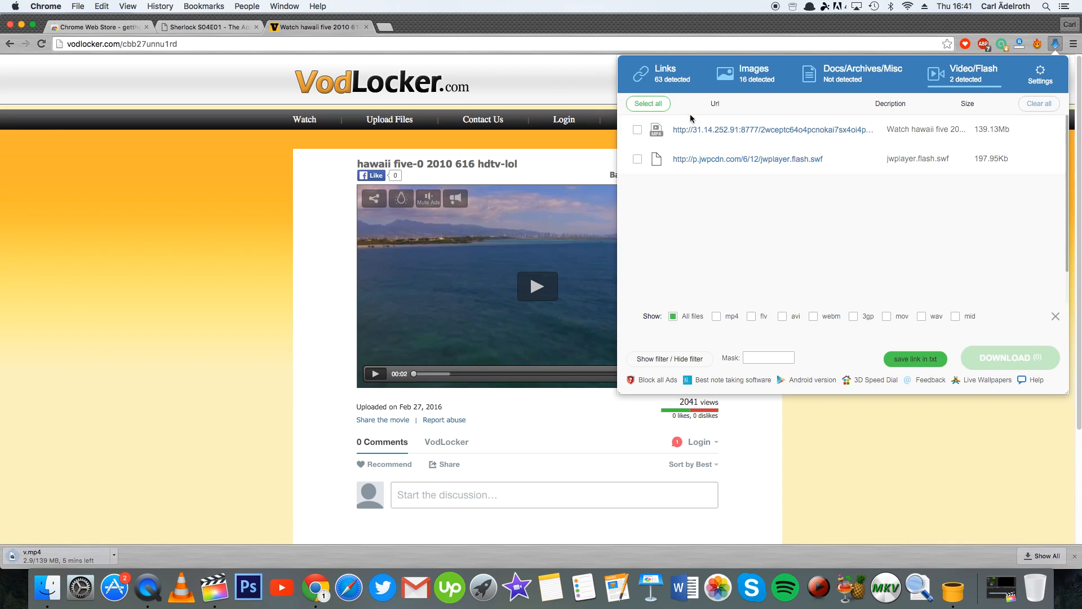
mouse_move(702, 138)
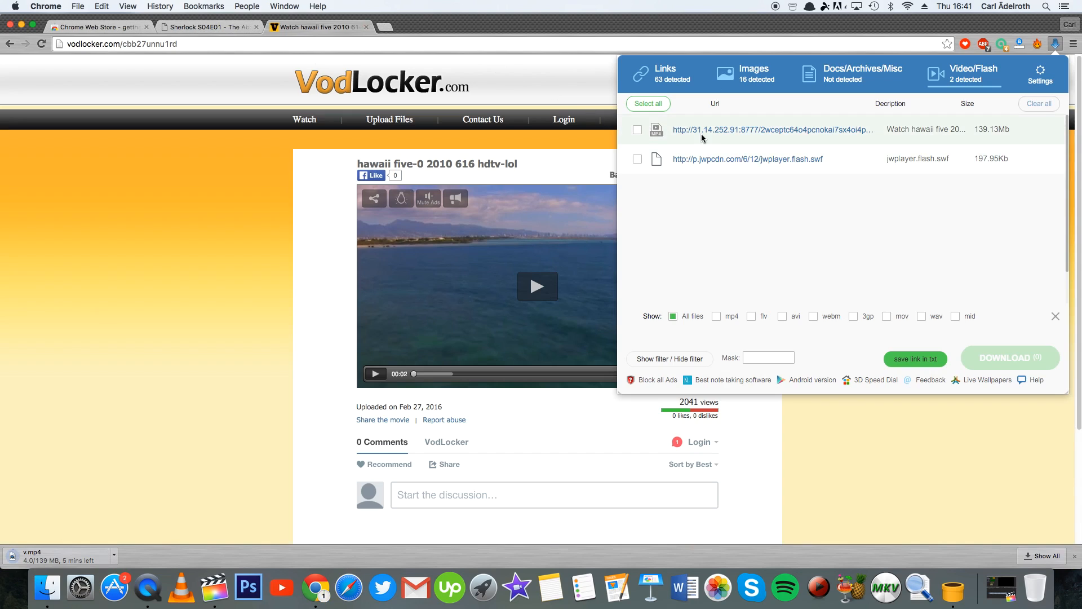
mouse_move(665, 259)
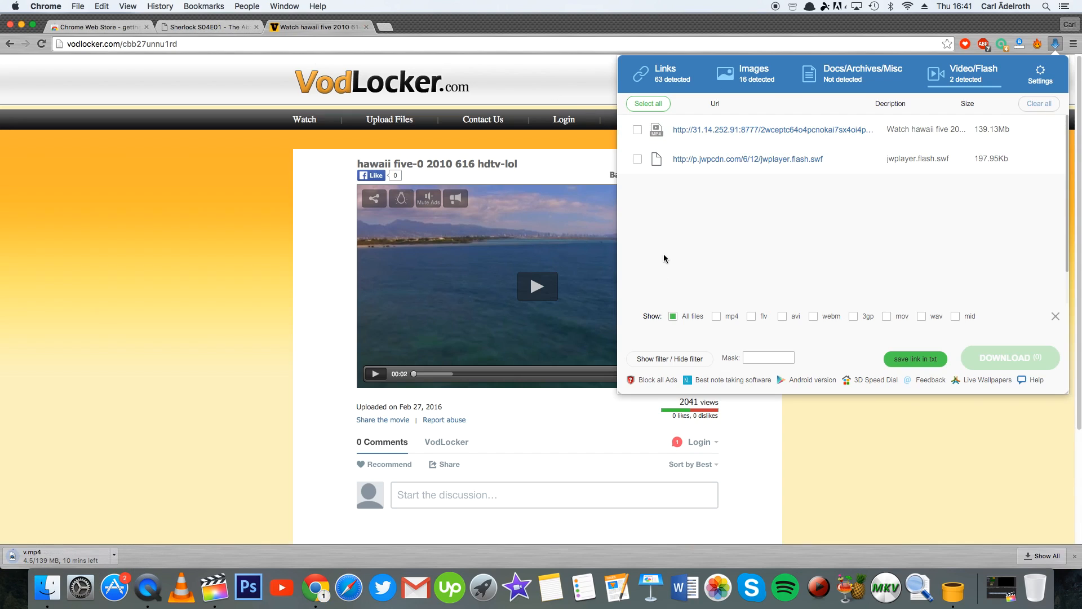
click(1055, 316)
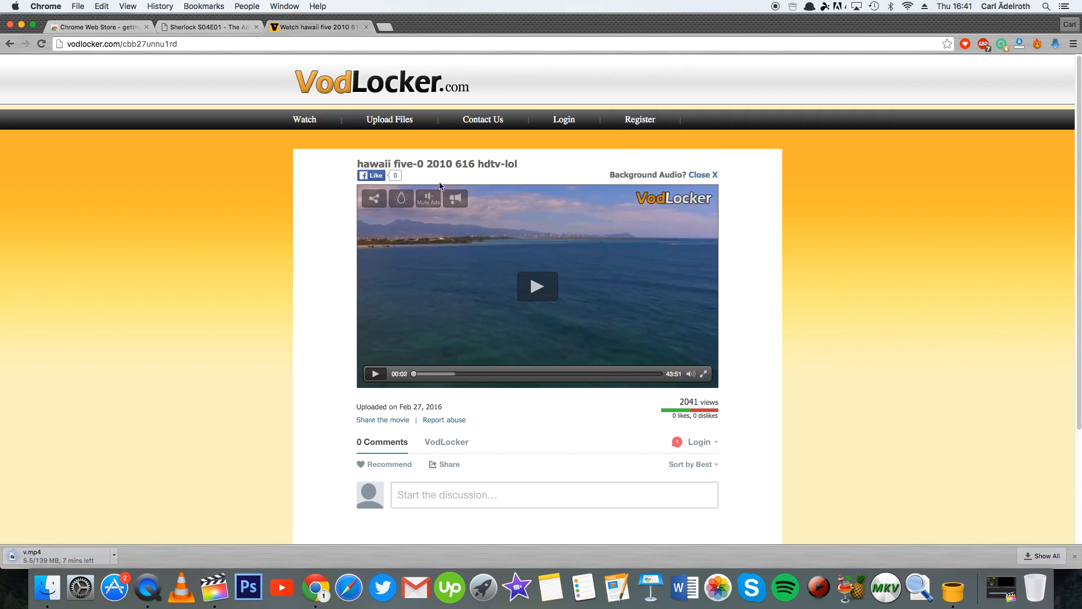
mouse_move(247, 303)
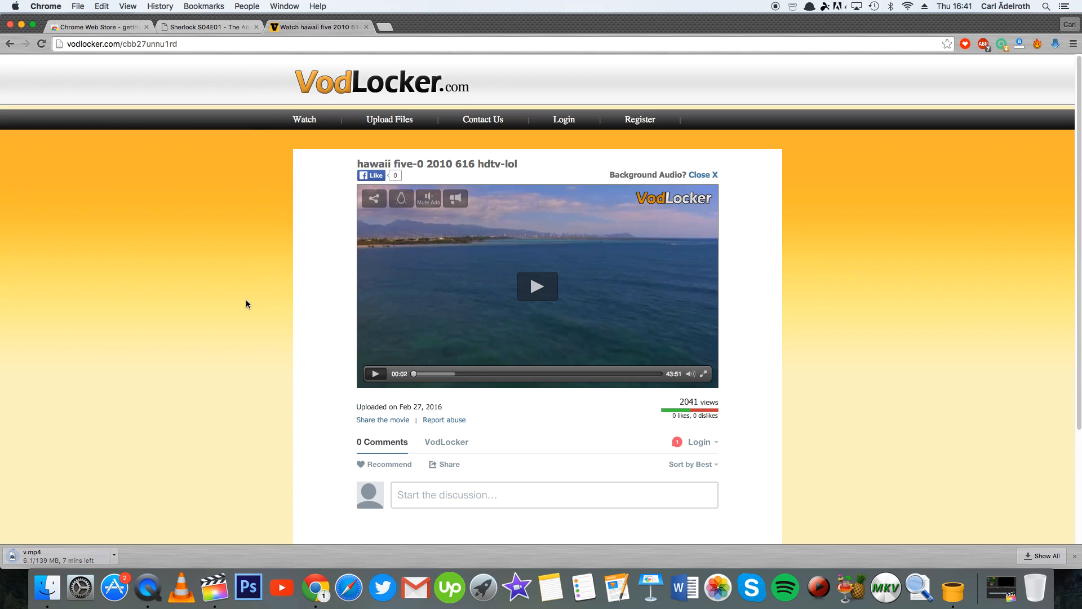
mouse_move(1049, 56)
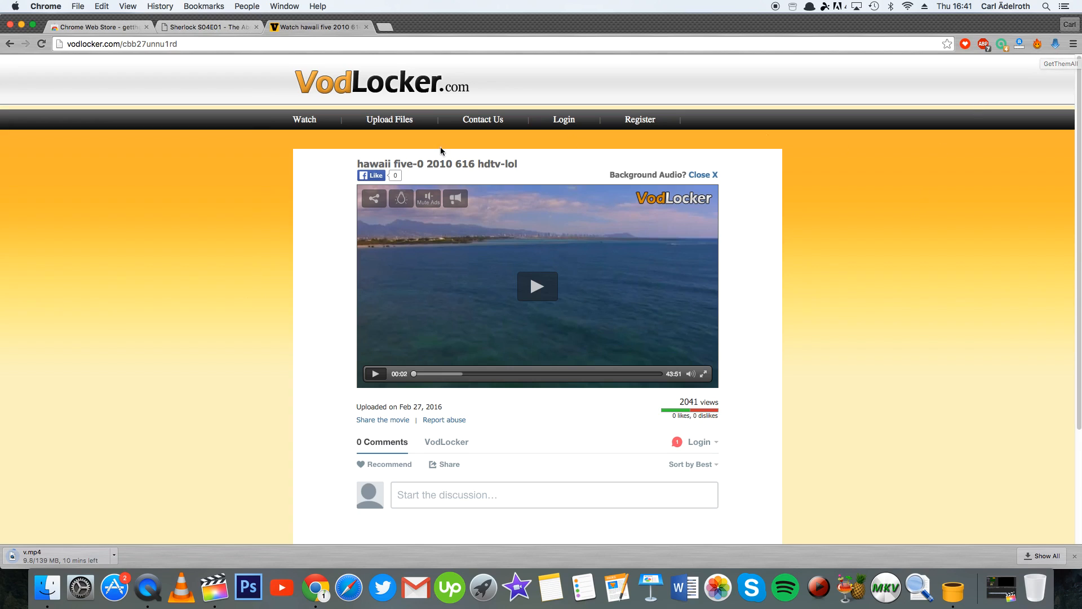
- Switch to the Digg Democratic Debate page and start the embedded video playing
click(318, 25)
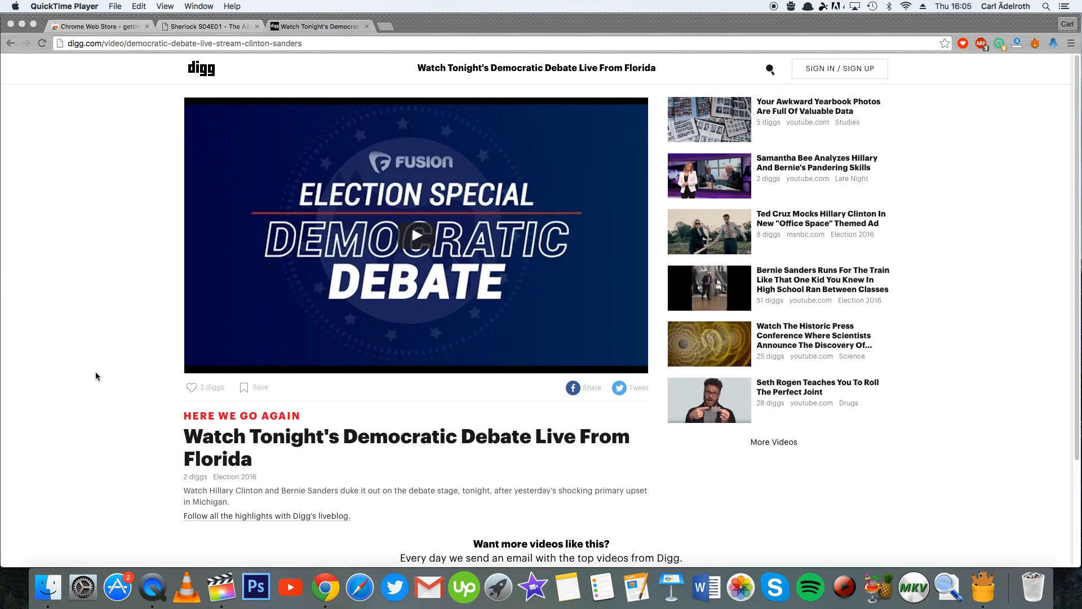
click(416, 235)
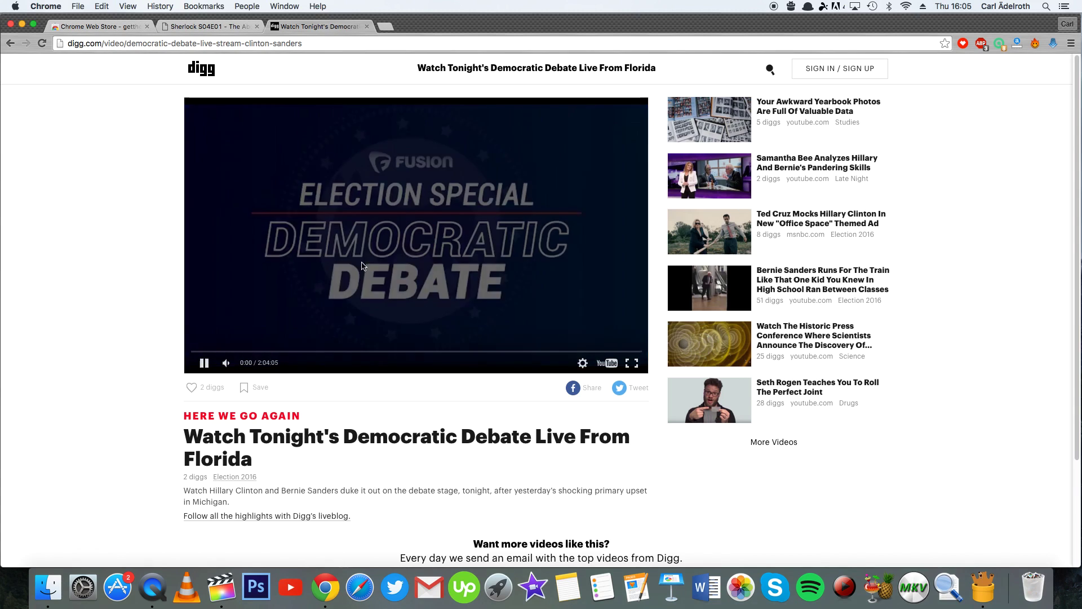